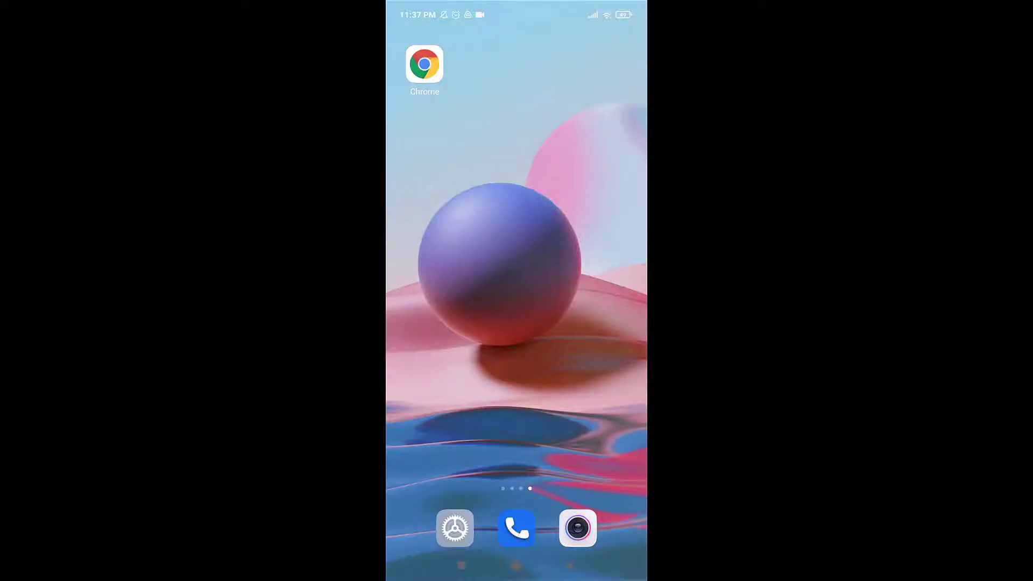
click(424, 65)
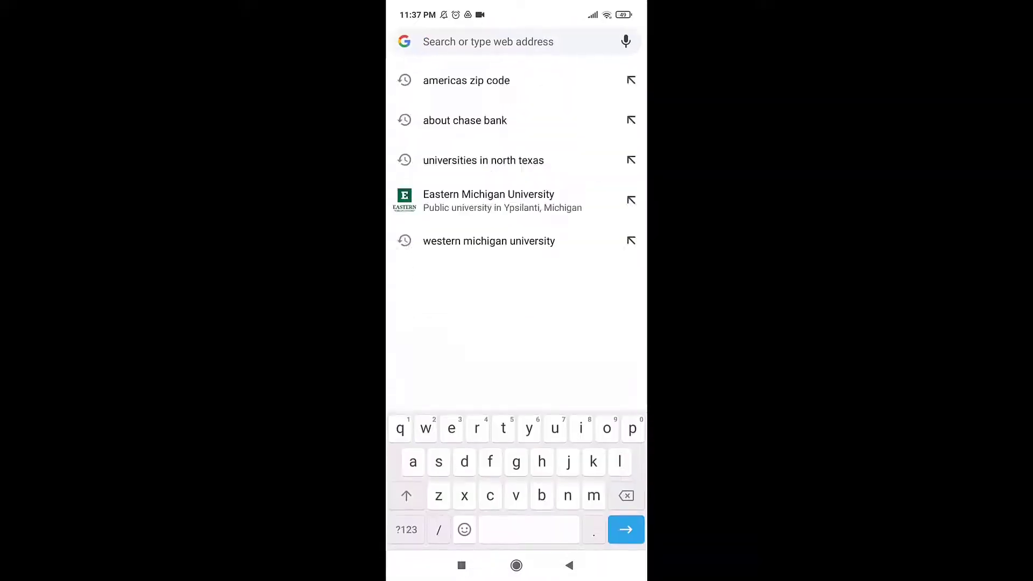
text(www.b)
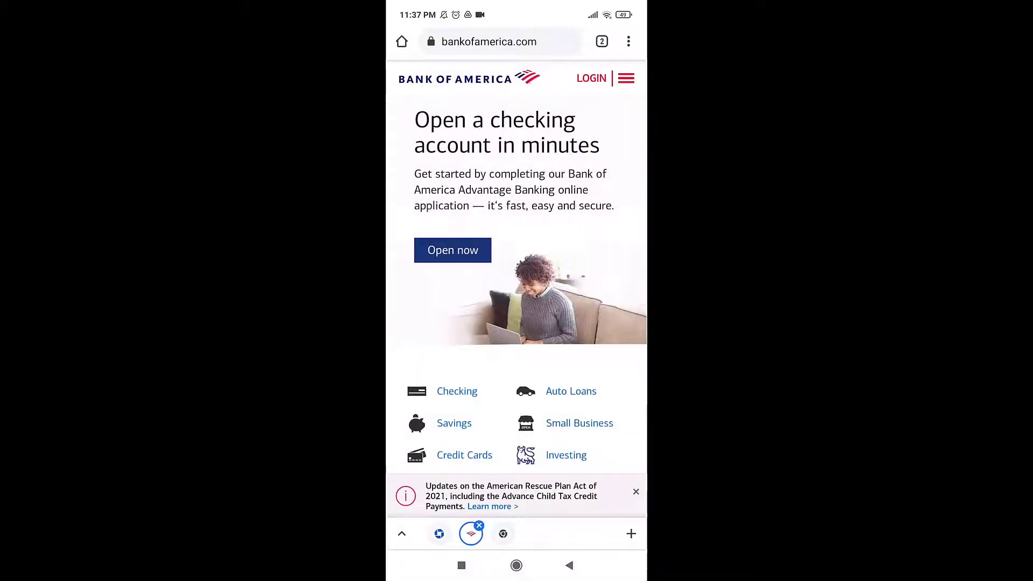
Step: Scroll the homepage and start a mortgage application from Mortgage Loans
scroll(down, 3)
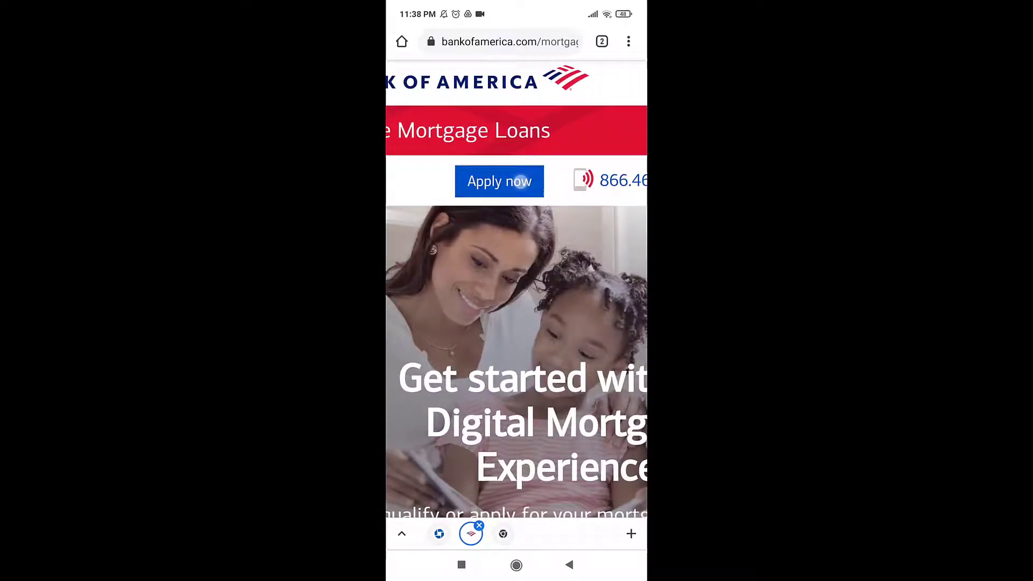
click(498, 182)
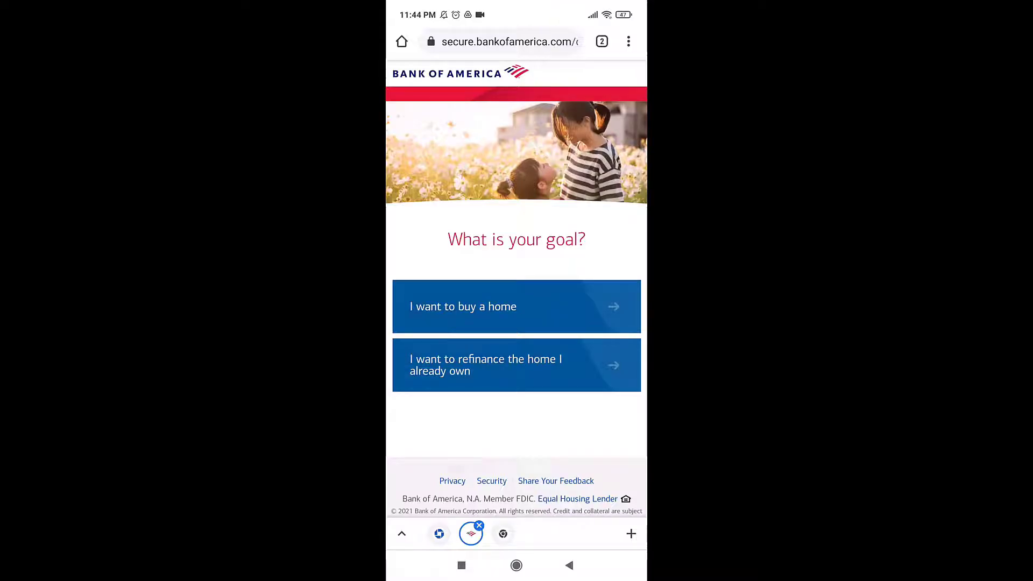
Step: Choose 'I want to buy a home' and 'Yes, I have a signed contract and I'm ready to apply'
click(516, 306)
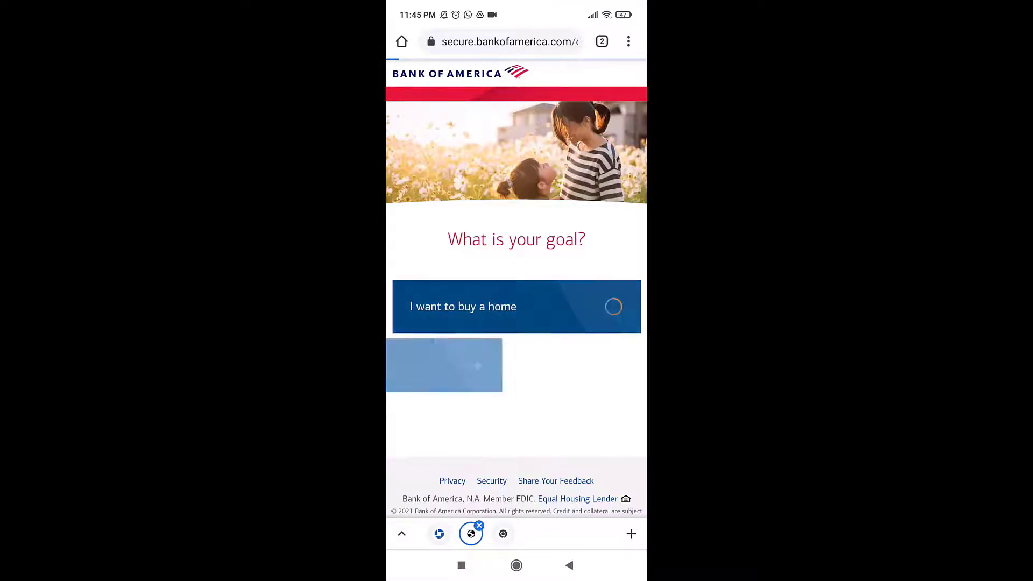
click(516, 305)
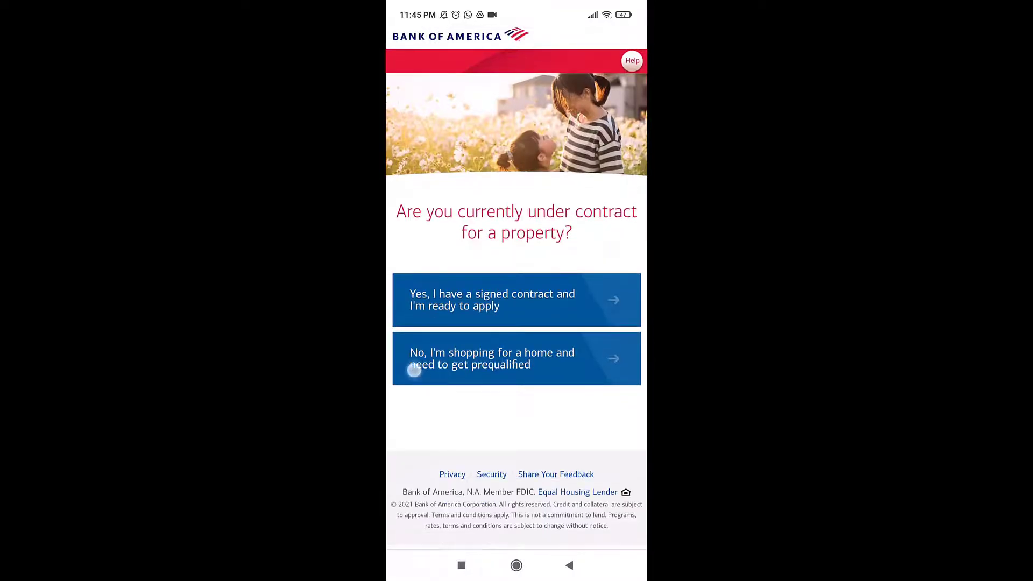
click(411, 371)
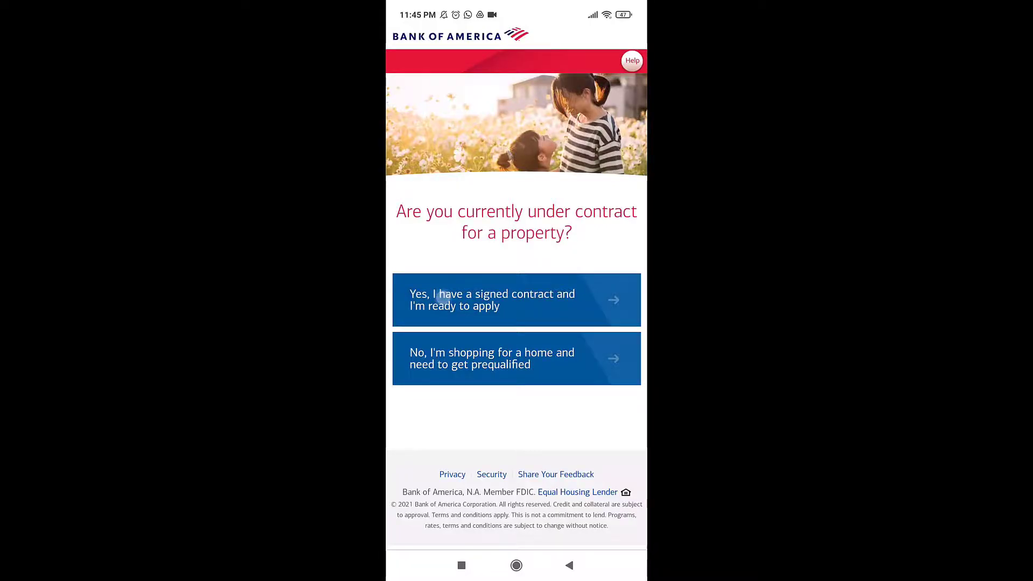
click(516, 299)
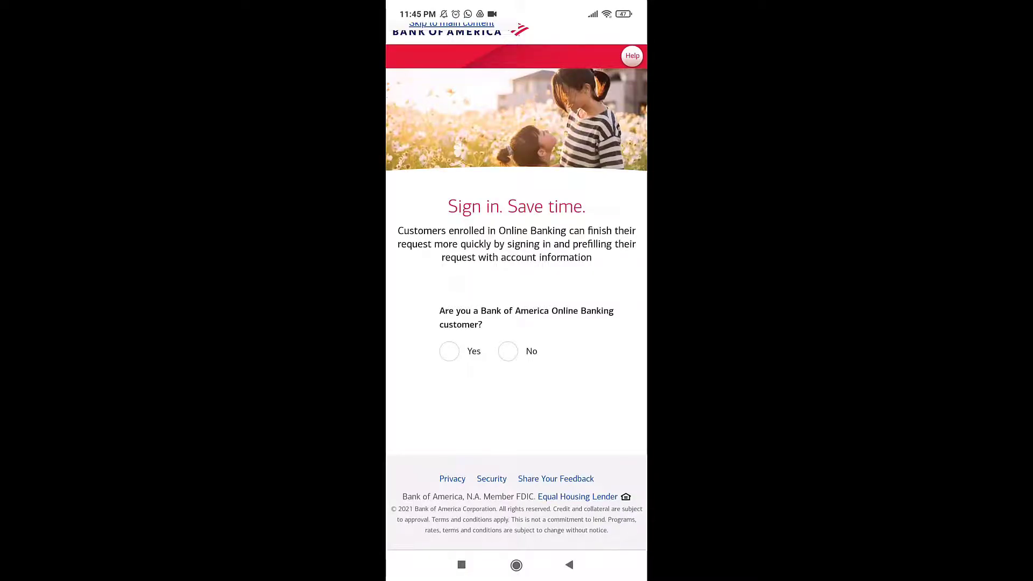
Step: Answer No to being an Online Banking customer and continue without signing in
click(449, 351)
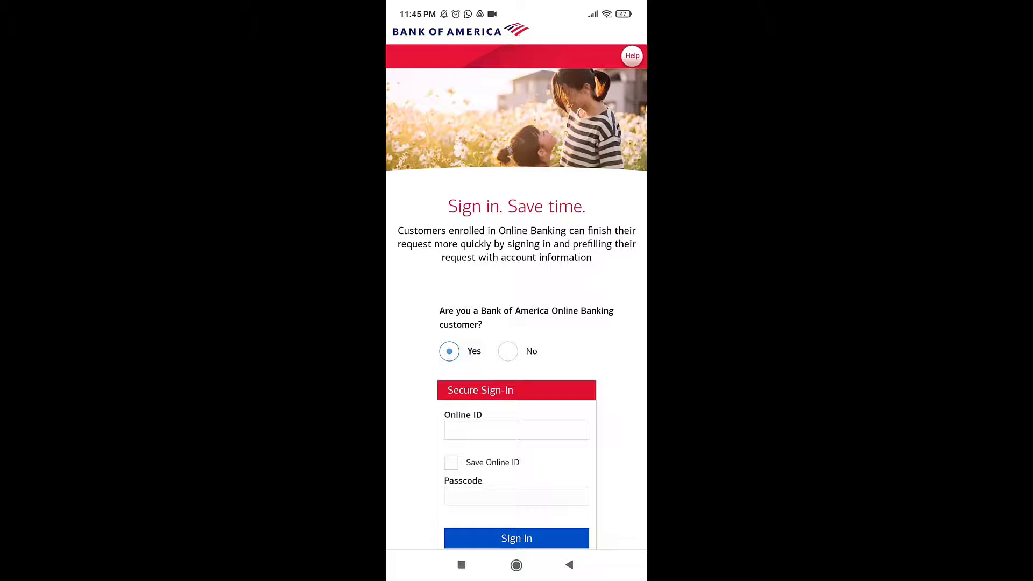
scroll(down, 3)
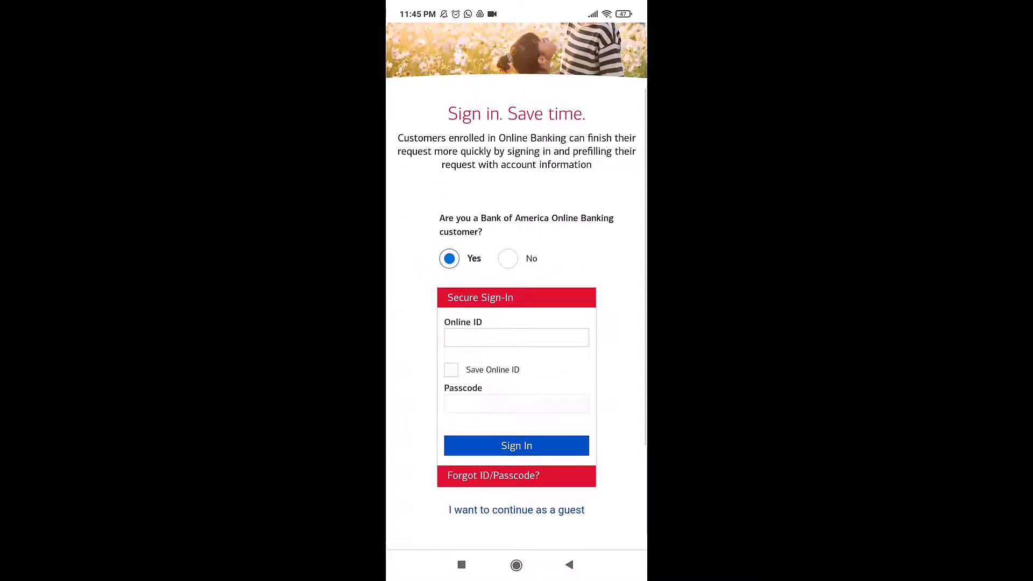
click(508, 258)
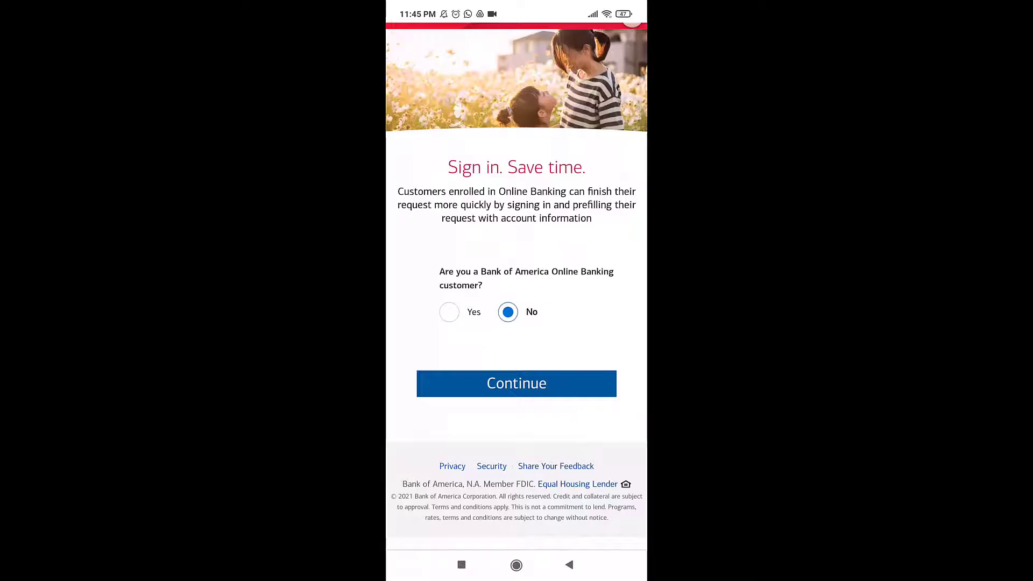
click(516, 384)
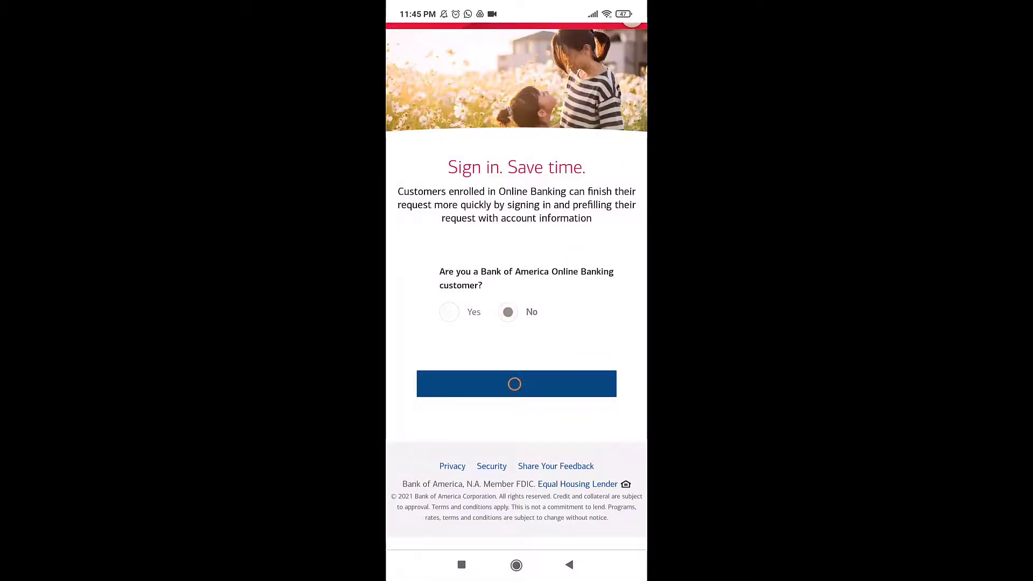
click(516, 384)
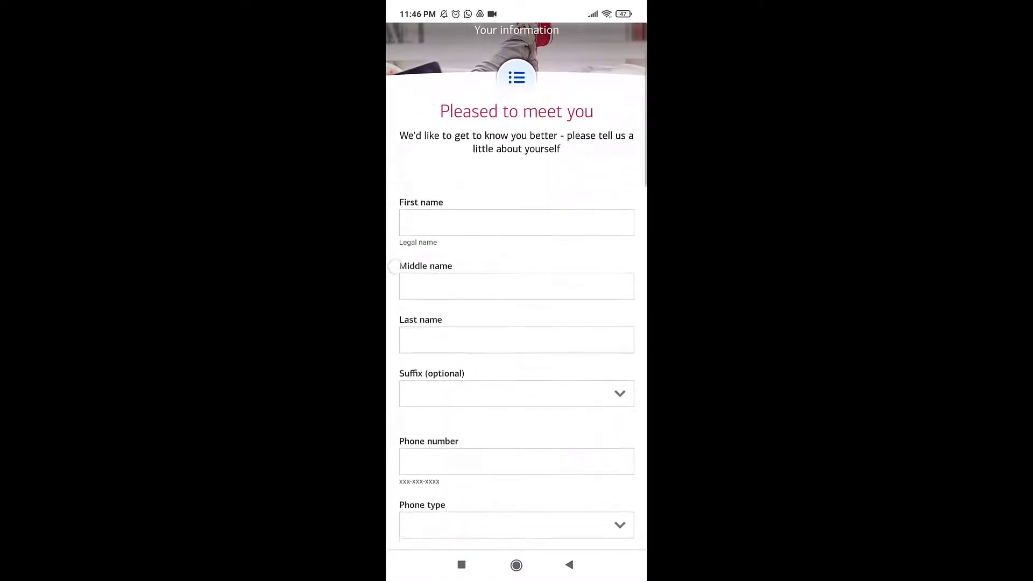
Step: Scroll the blank personal information form down to the contact-consent section and Save and continue
scroll(down, 3)
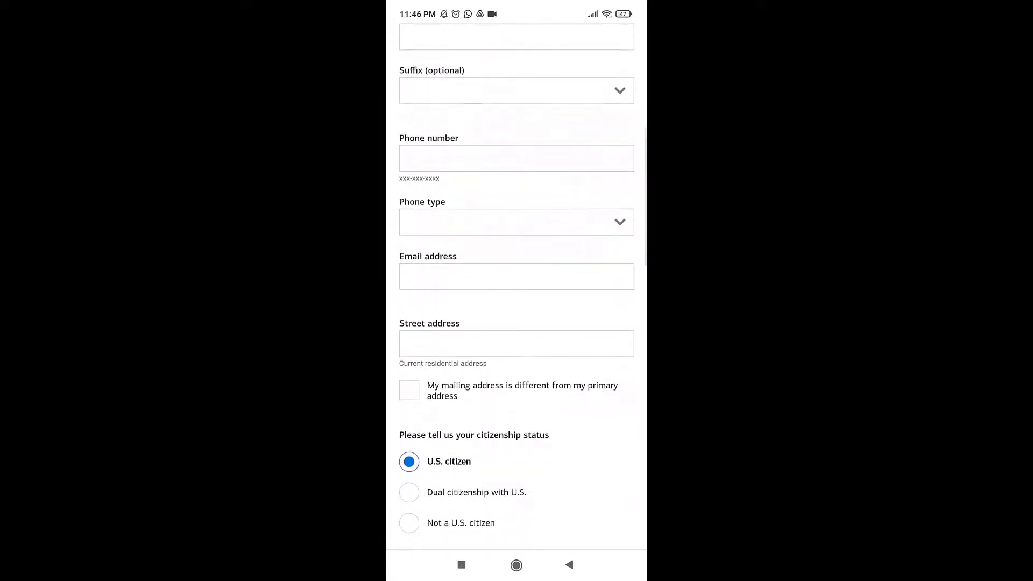
scroll(down, 3)
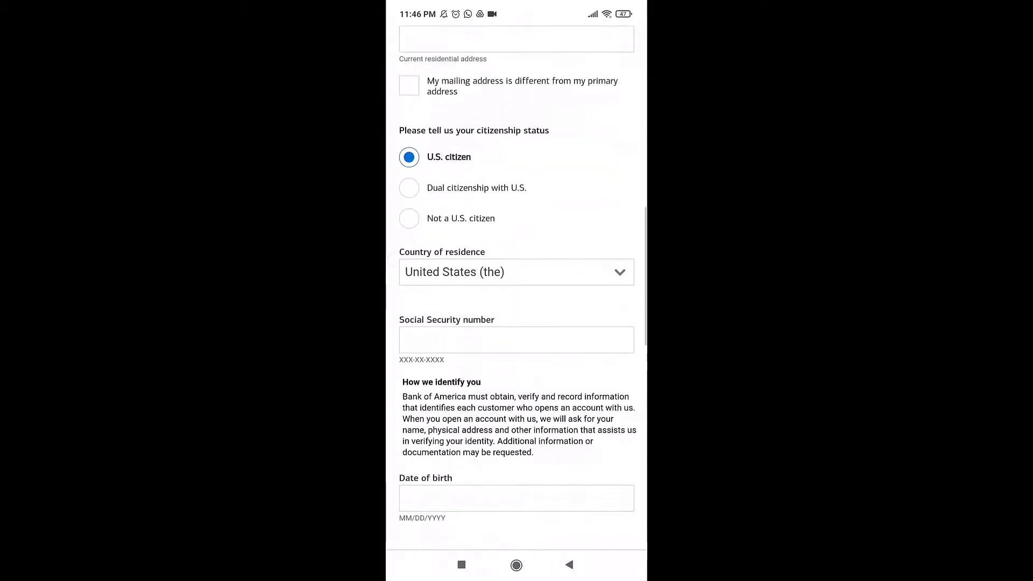
scroll(down, 3)
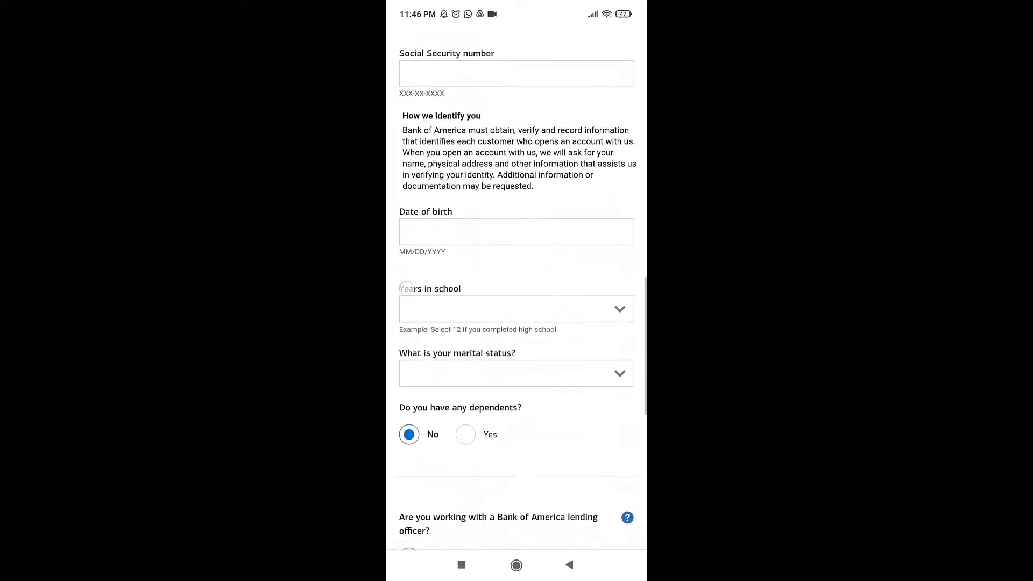
scroll(down, 3)
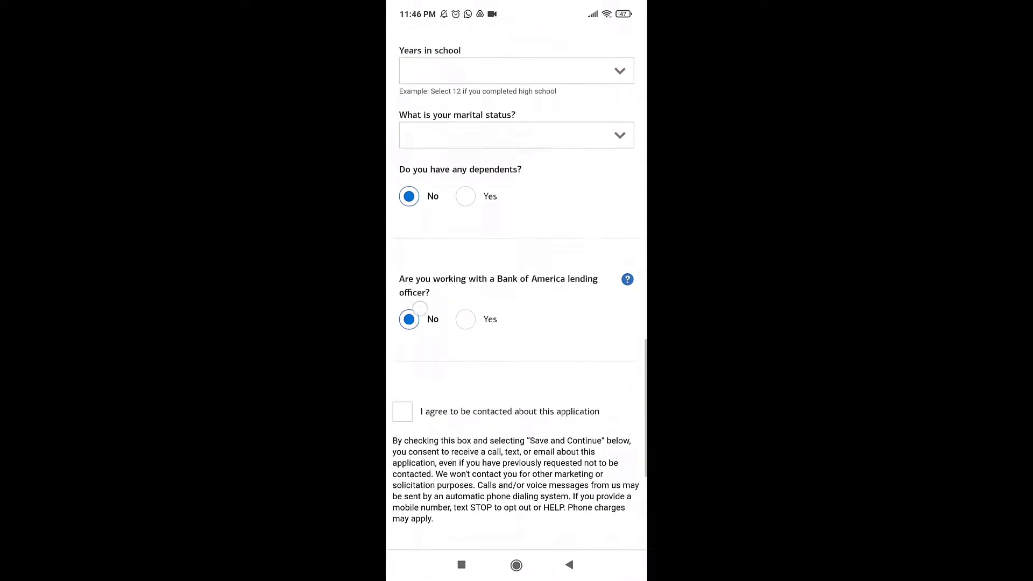
scroll(down, 3)
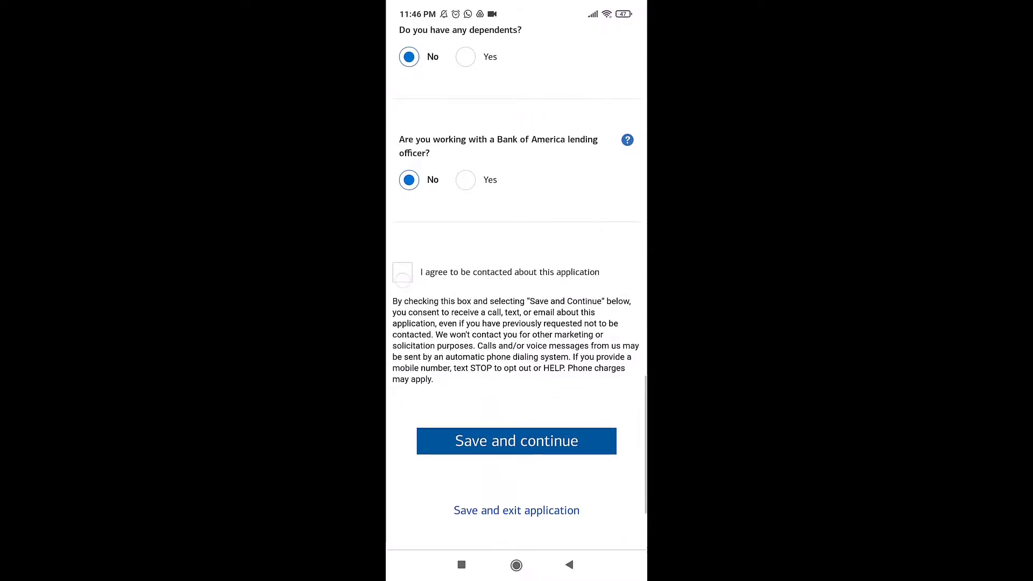